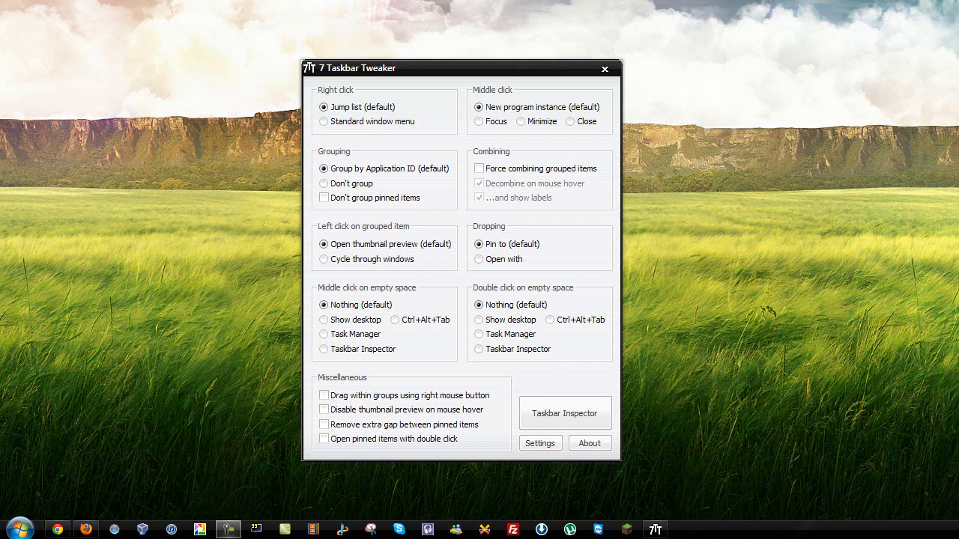
pyautogui.moveTo(398, 75)
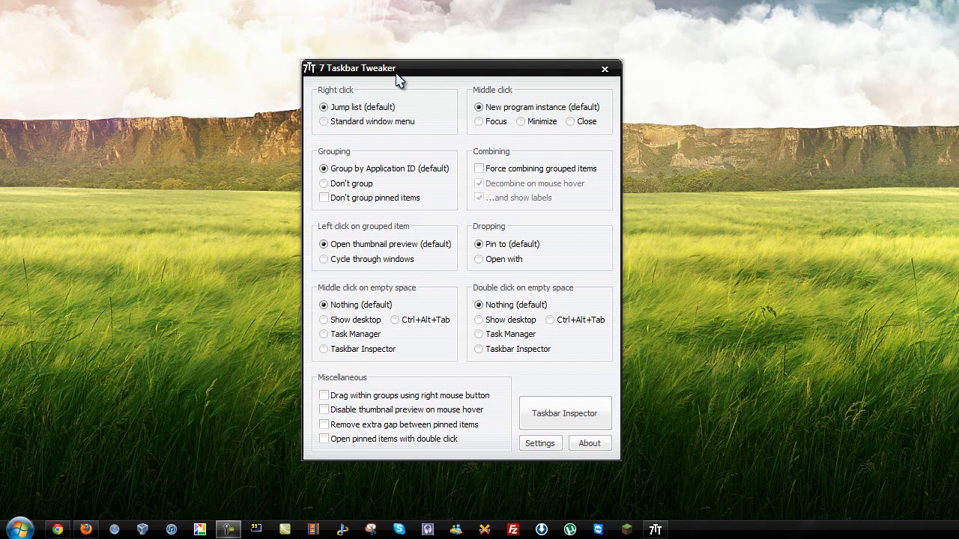
pyautogui.moveTo(382, 149)
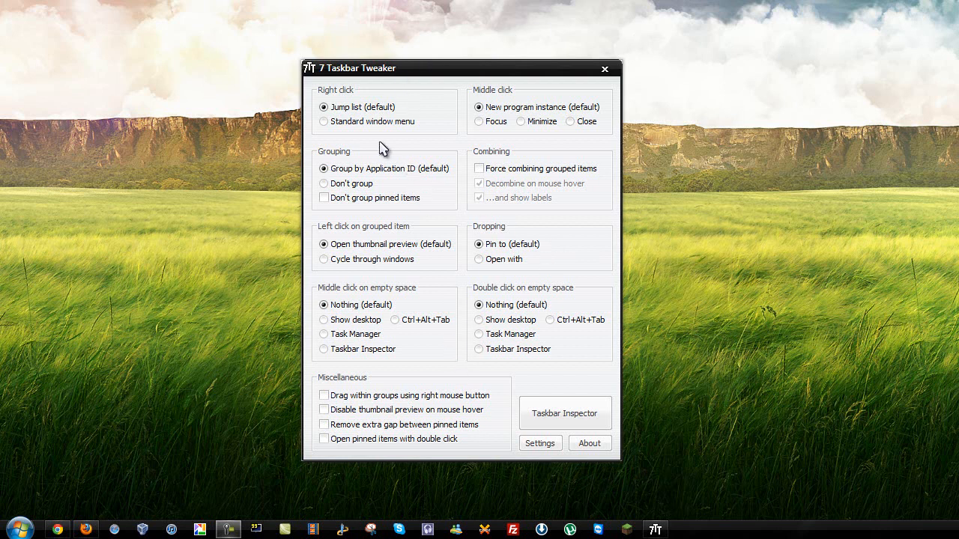
pyautogui.moveTo(57, 536)
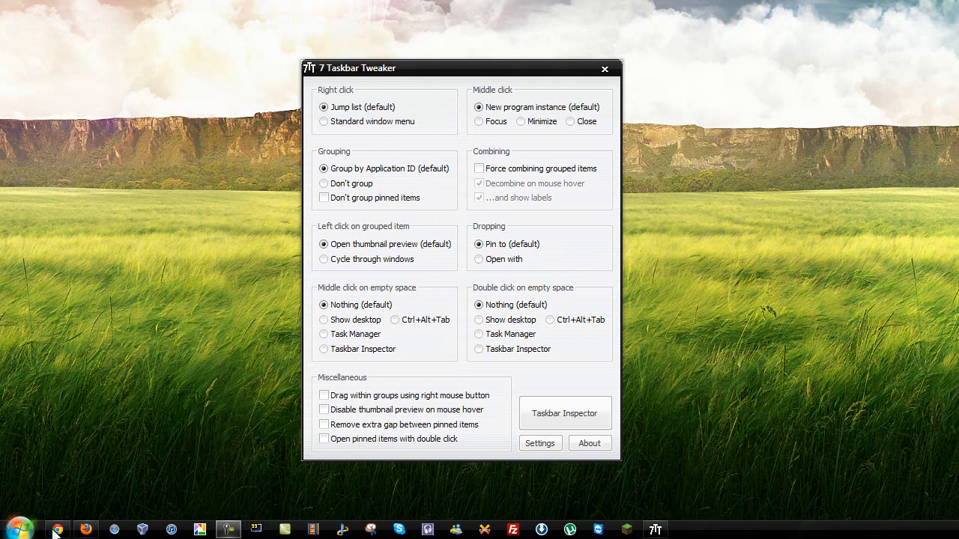
# Step: Switch Chrome's taskbar right-click from the jump list to the standard window menu
pyautogui.rightClick(85, 530)
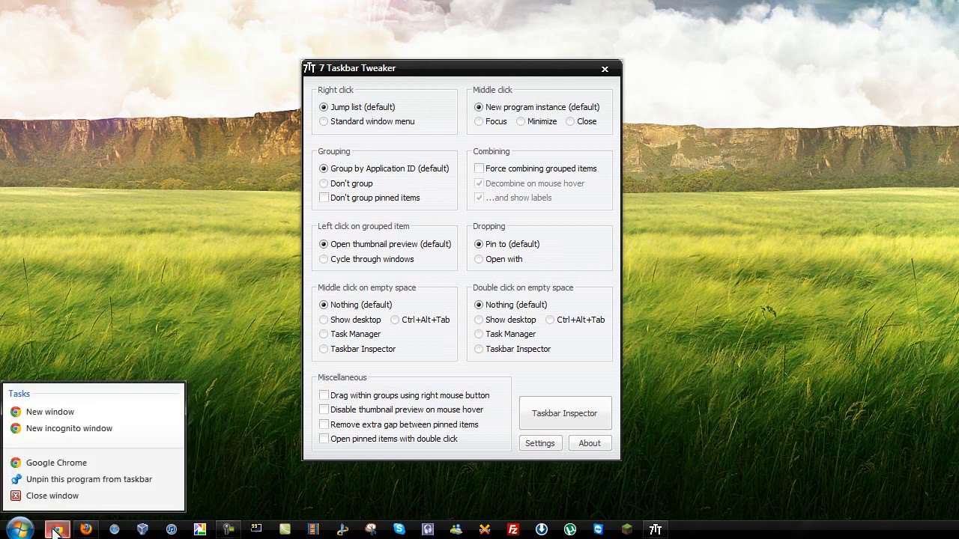
pyautogui.click(324, 121)
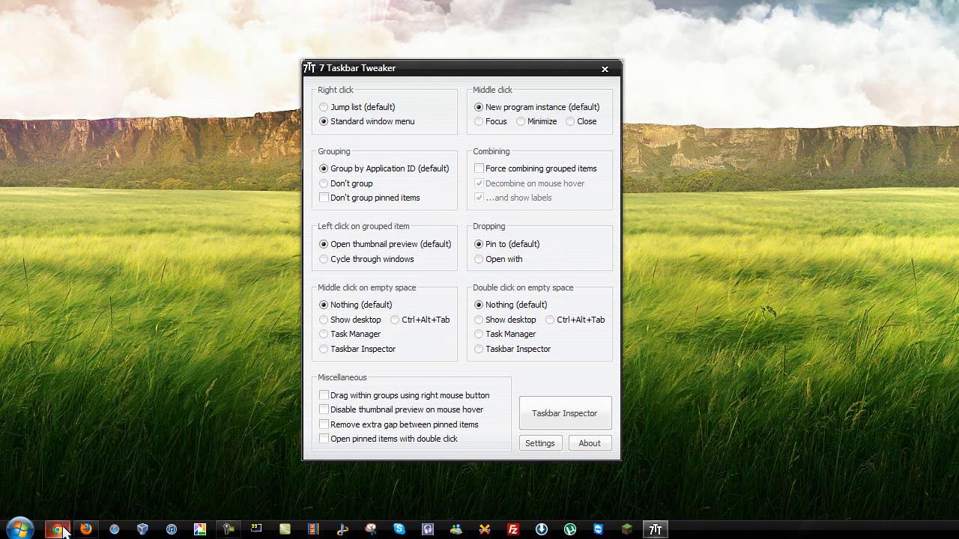
pyautogui.rightClick(57, 530)
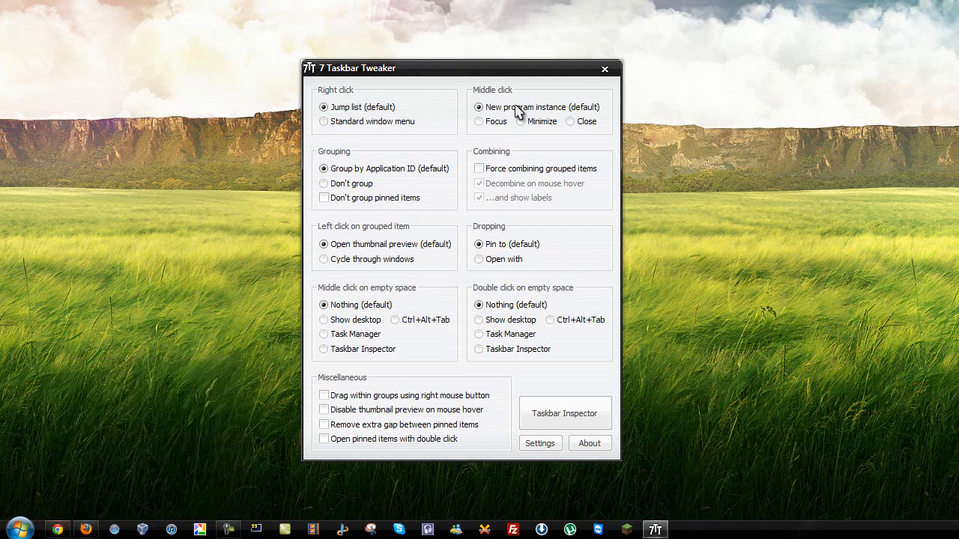
# Step: Try middle-click close, restore new instance, add a Chrome window and set Grouping to Don't group
pyautogui.click(86, 530)
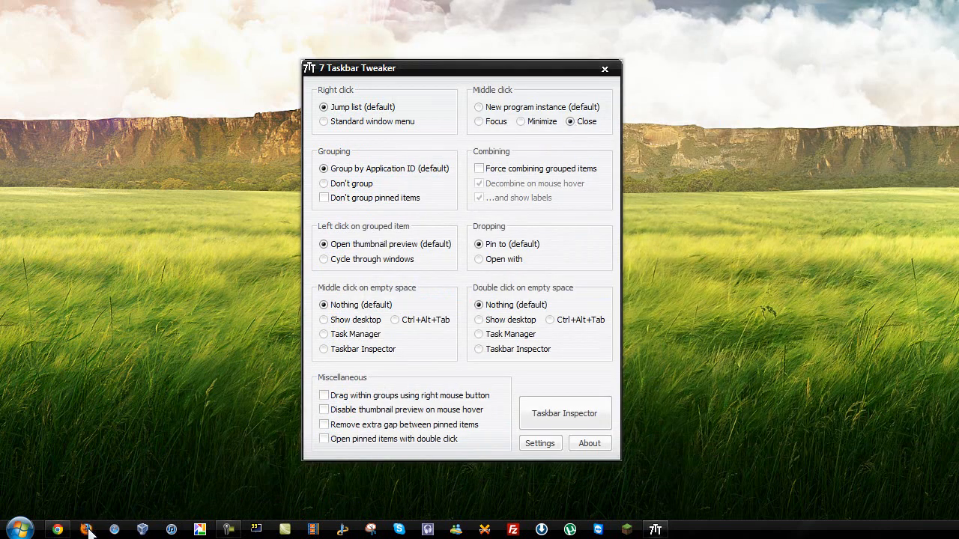
pyautogui.moveTo(518, 104)
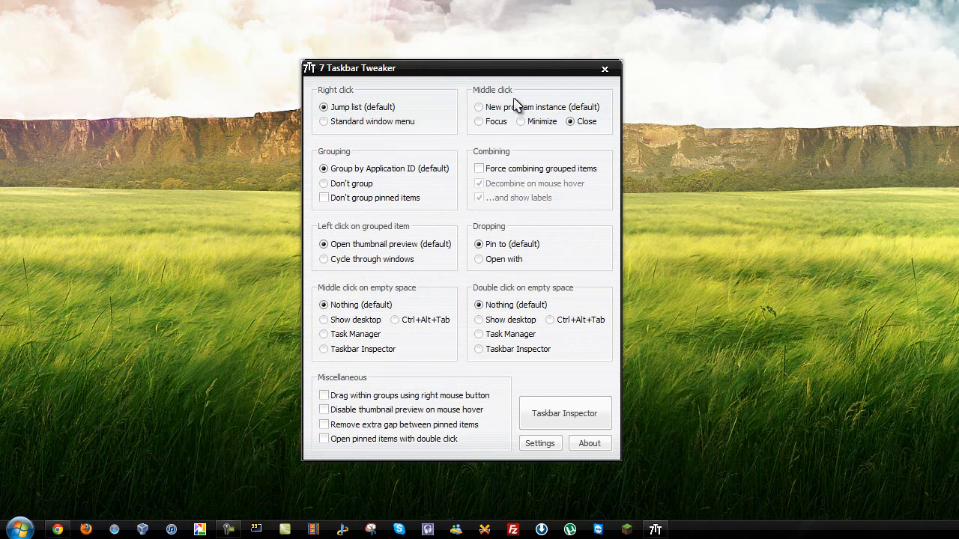
pyautogui.click(480, 107)
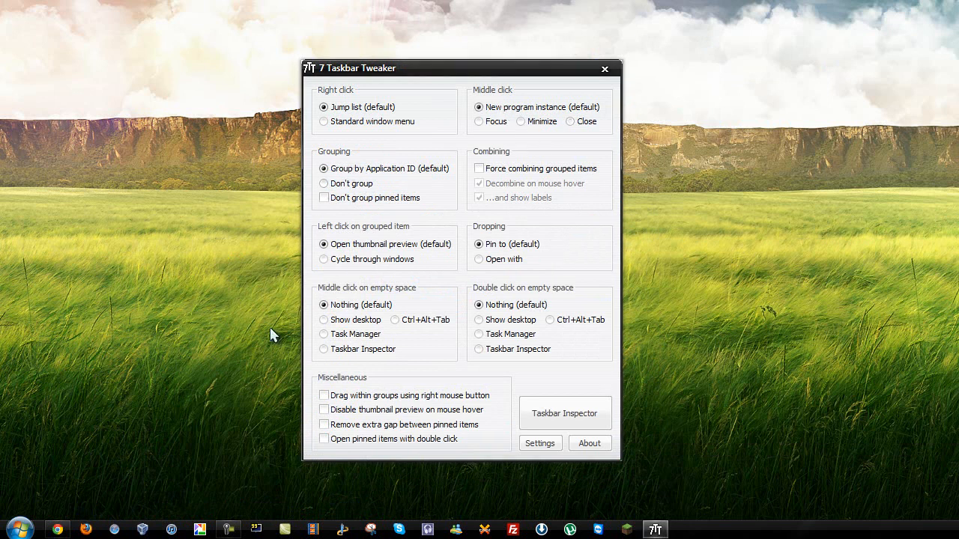
pyautogui.click(57, 530)
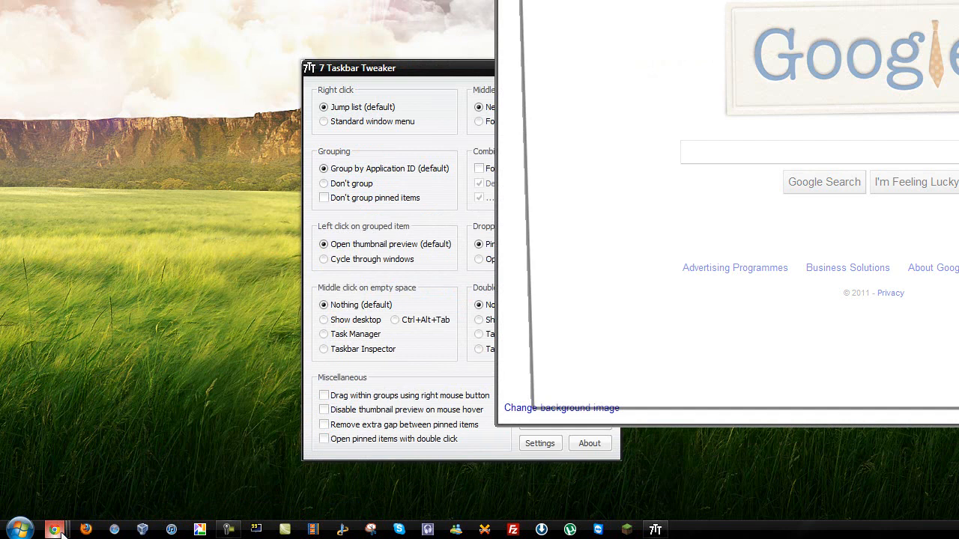
pyautogui.moveTo(57, 530)
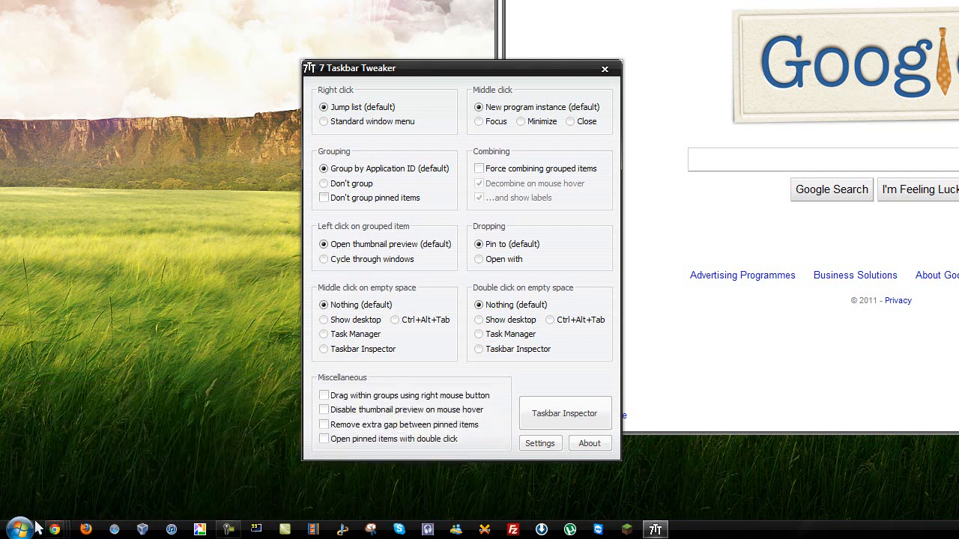
pyautogui.moveTo(57, 530)
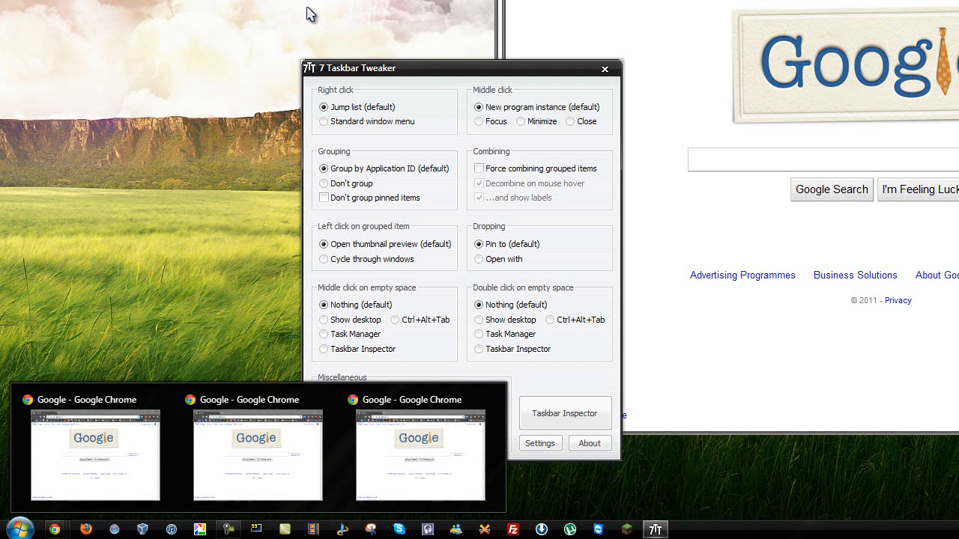
pyautogui.click(324, 183)
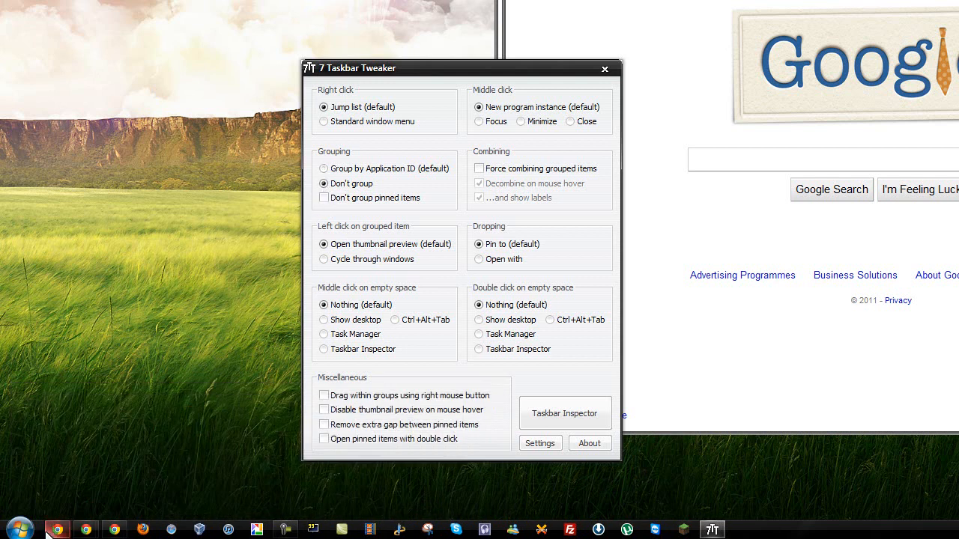
pyautogui.moveTo(86, 531)
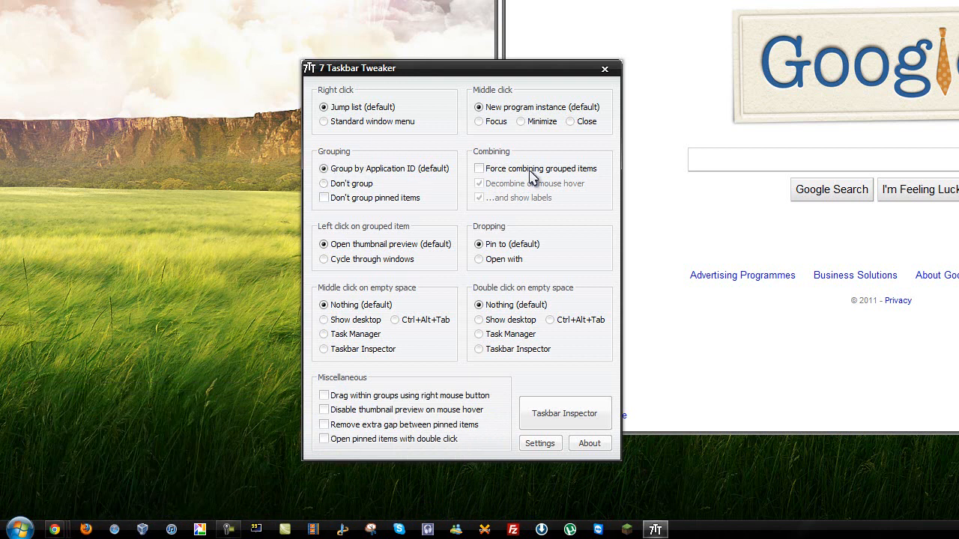
# Step: Tick Force combining grouped items under Combining
pyautogui.click(479, 168)
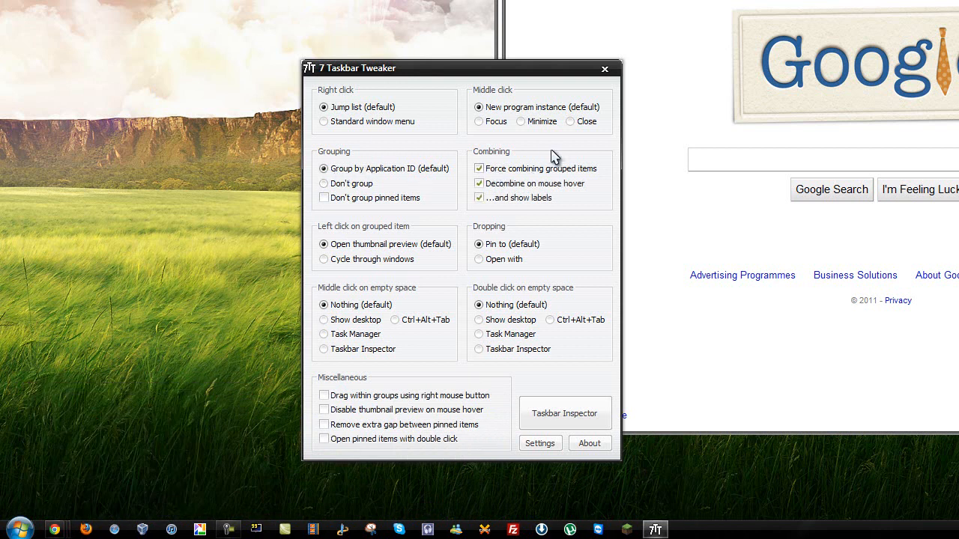
pyautogui.moveTo(63, 530)
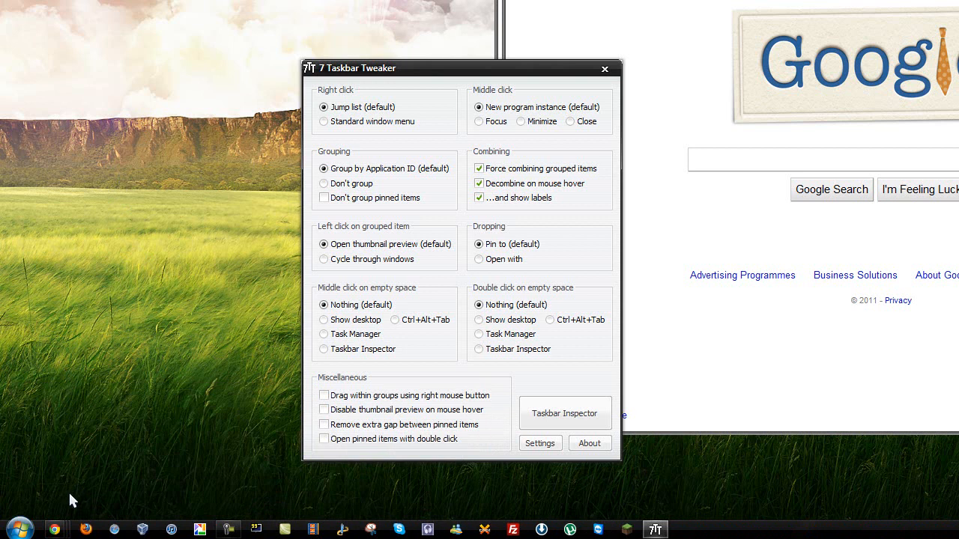
pyautogui.moveTo(620, 52)
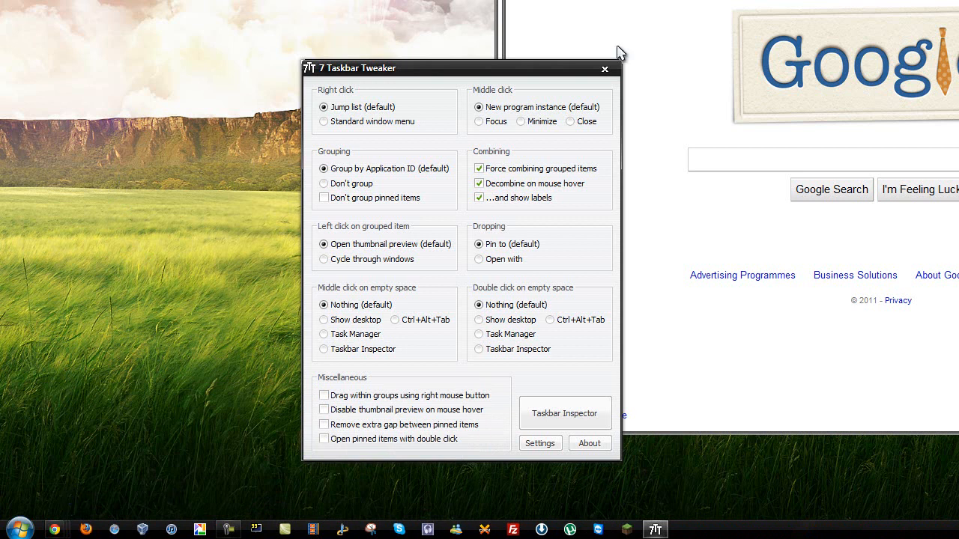
# Step: Untick forced combining and make left-click on a group cycle through its windows
pyautogui.click(480, 168)
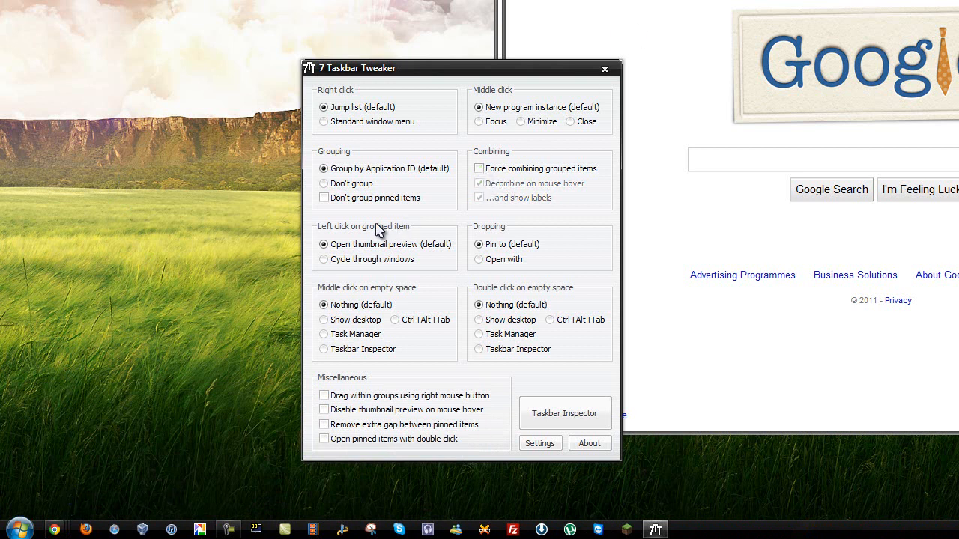
pyautogui.moveTo(358, 262)
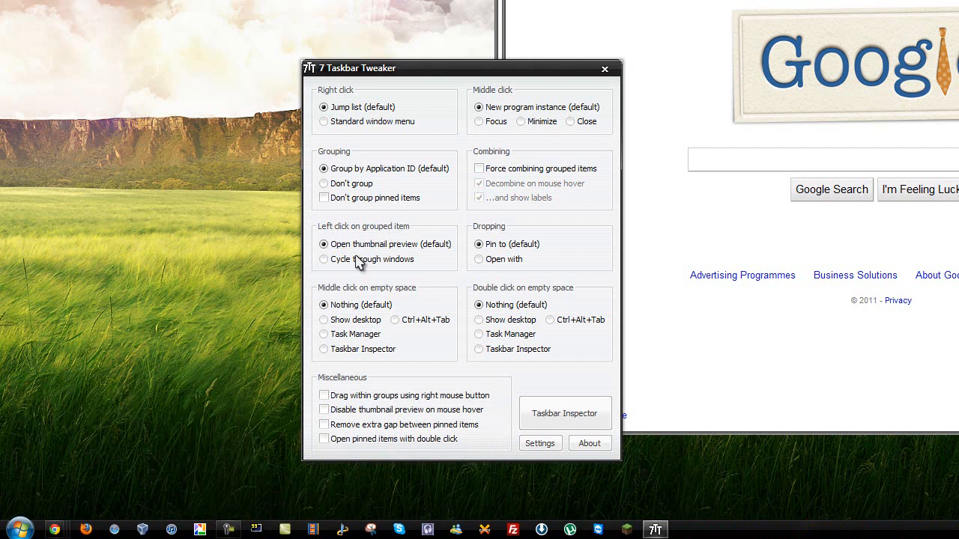
pyautogui.click(324, 258)
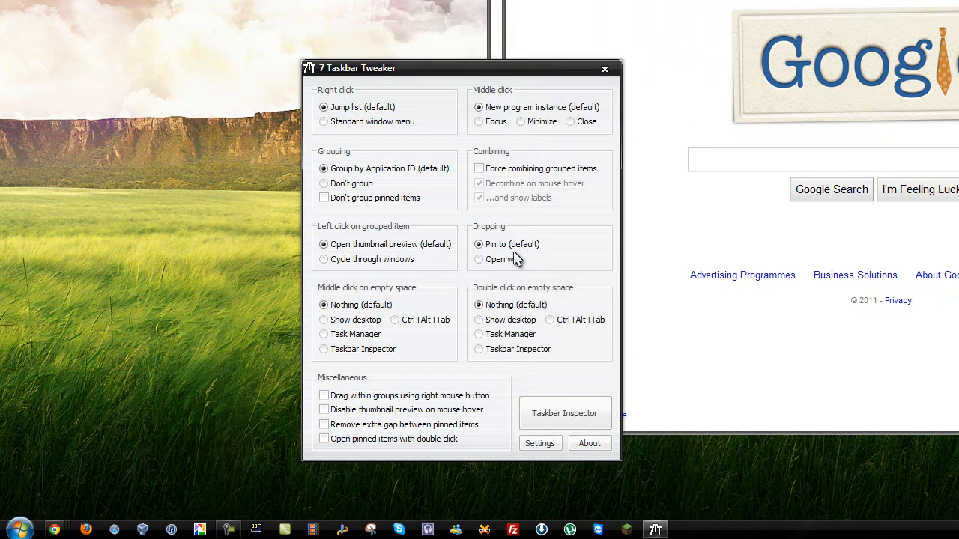
pyautogui.moveTo(495, 247)
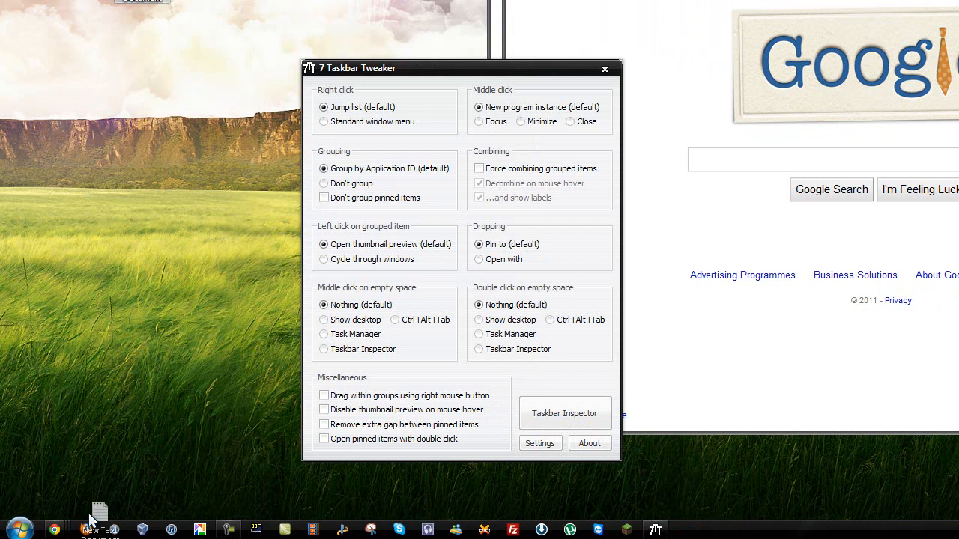
pyautogui.moveTo(75, 530)
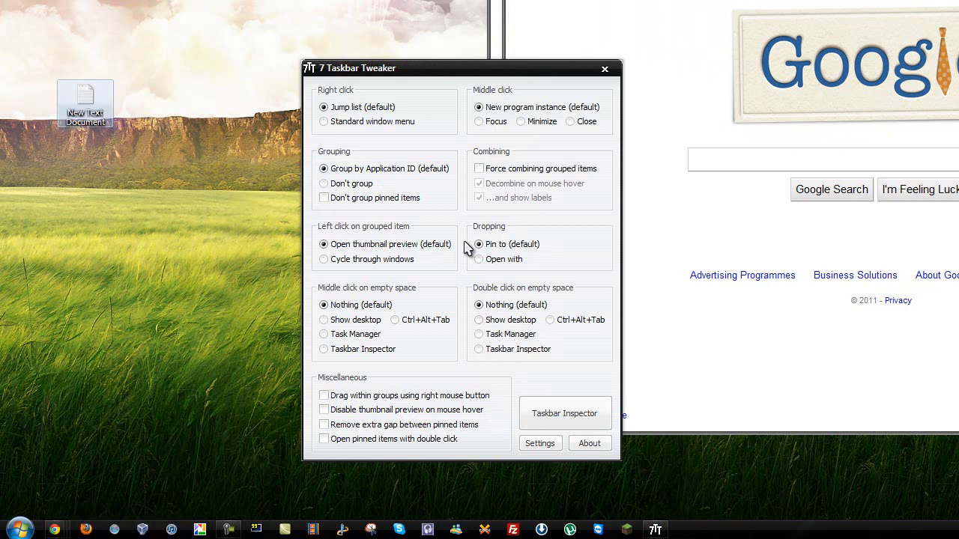
# Step: Select 'Open with' so dropped files open in the program rather than pinning
pyautogui.click(480, 260)
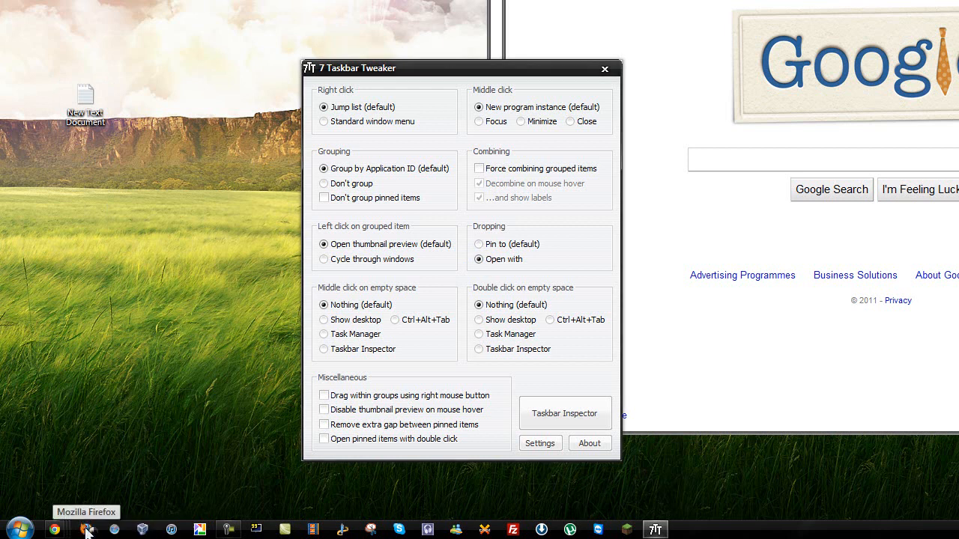
pyautogui.moveTo(228, 165)
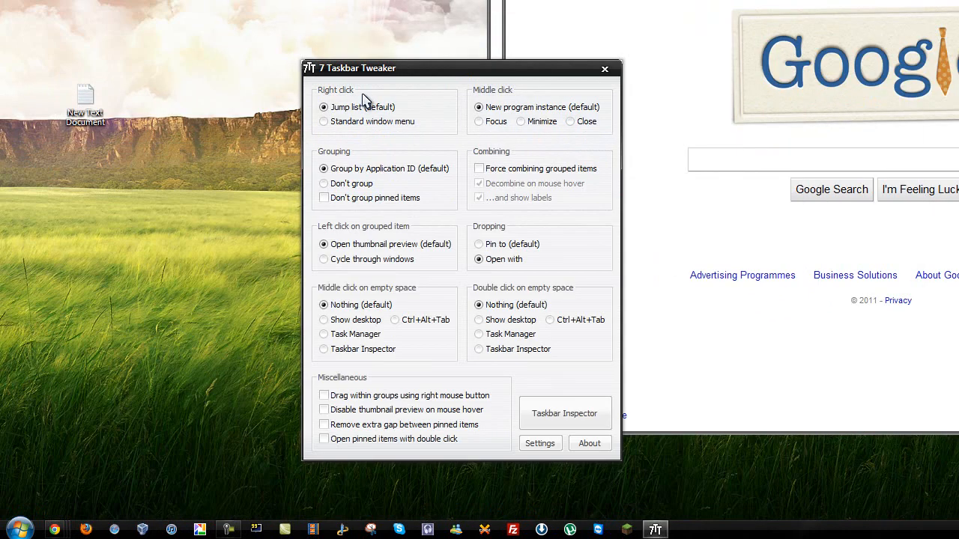
pyautogui.moveTo(399, 264)
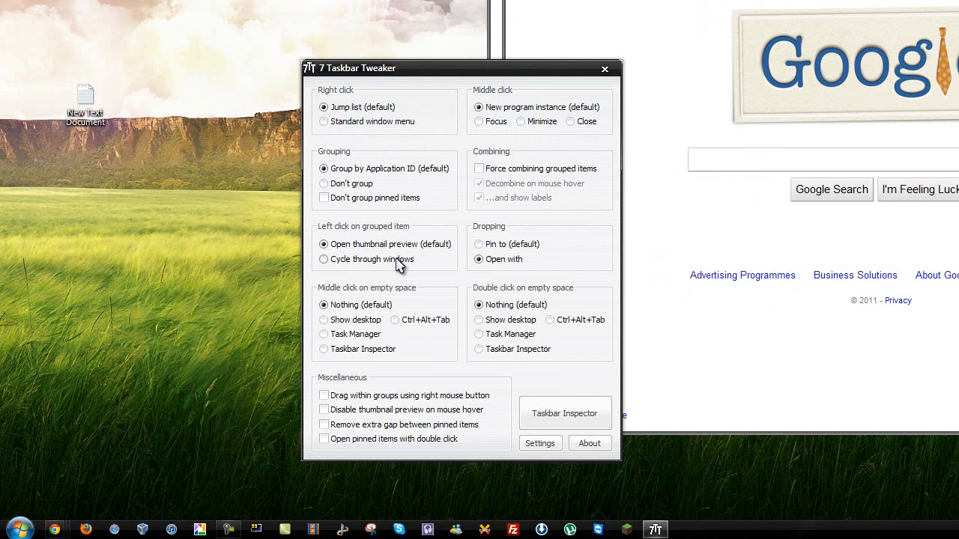
pyautogui.moveTo(405, 326)
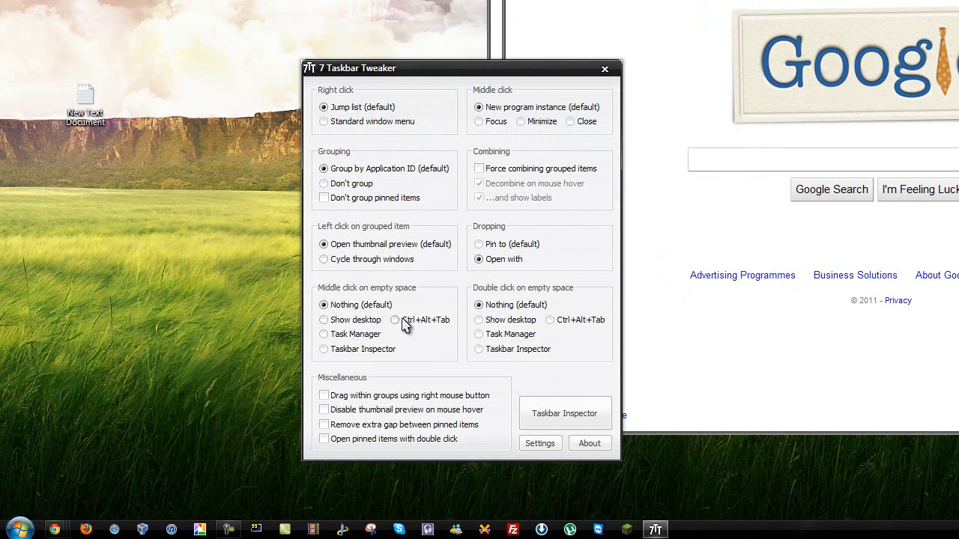
pyautogui.moveTo(375, 349)
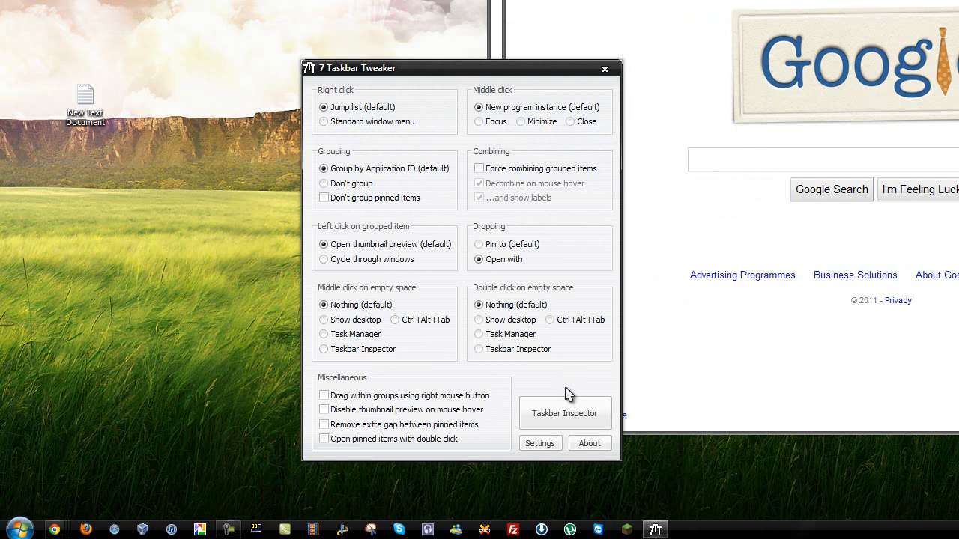
pyautogui.moveTo(577, 393)
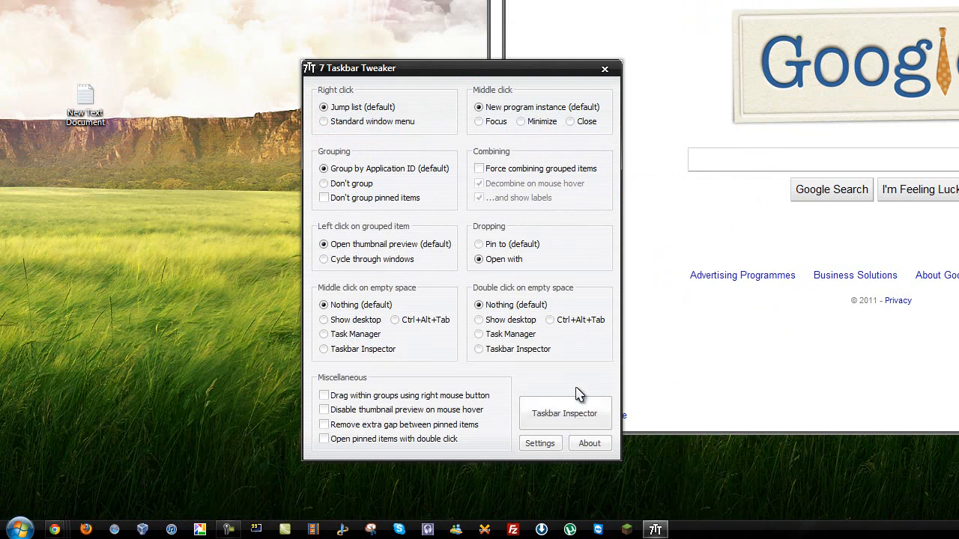
pyautogui.click(563, 414)
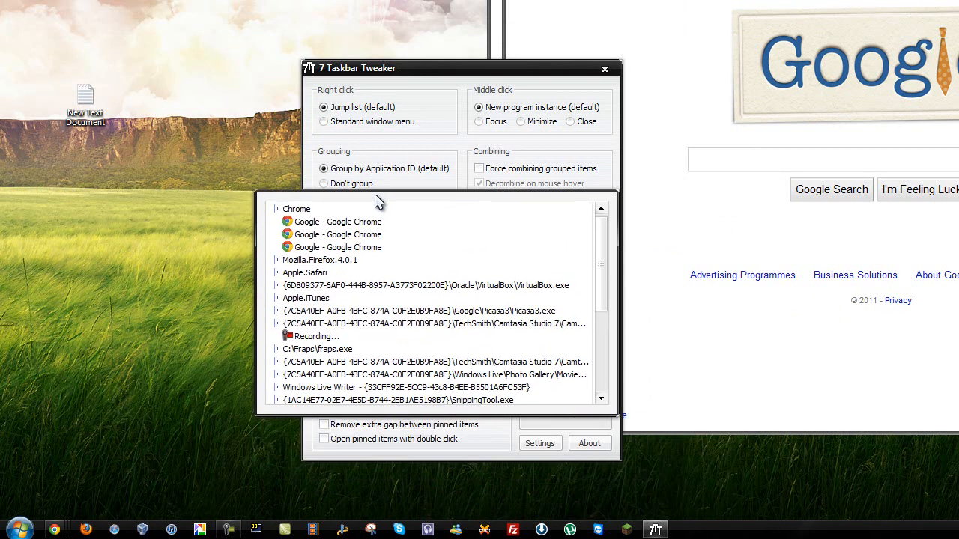
pyautogui.scroll(-3)
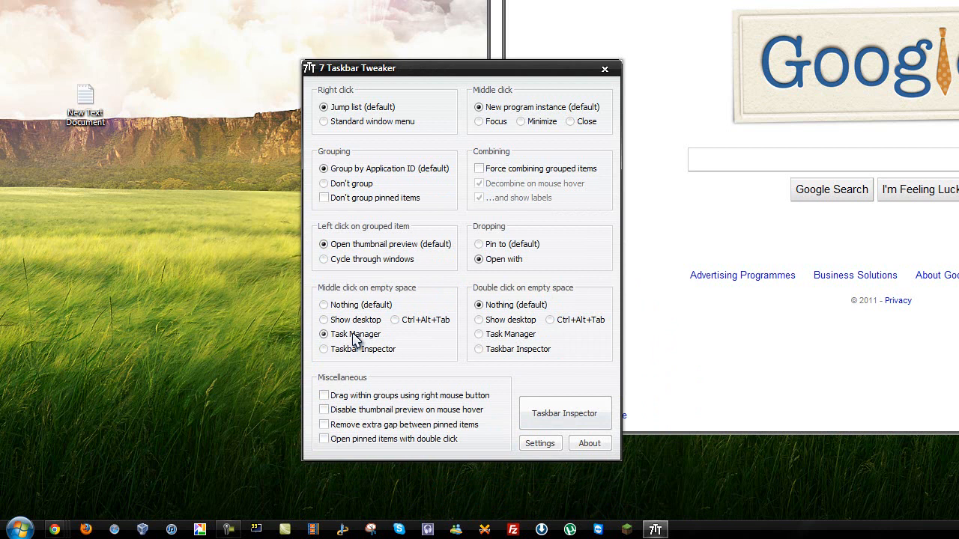
pyautogui.moveTo(462, 84)
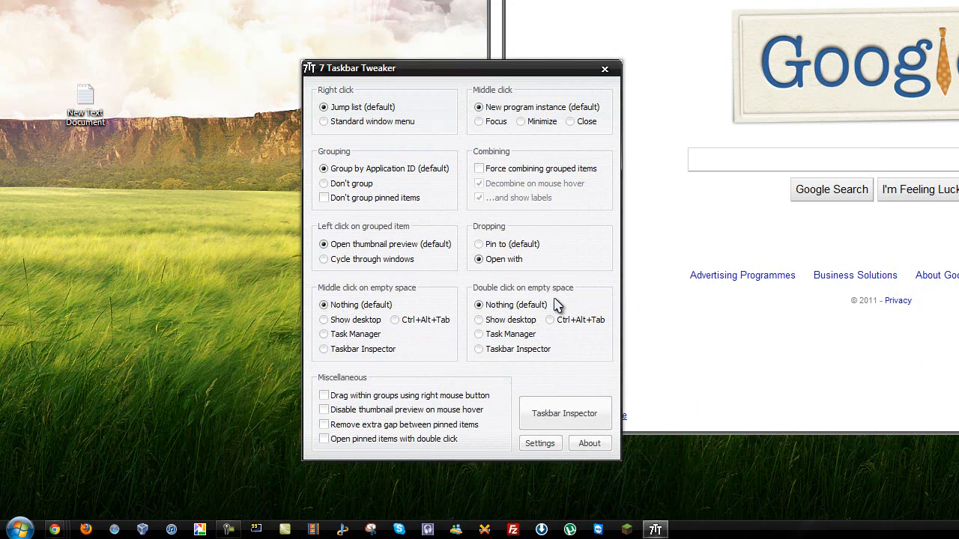
pyautogui.moveTo(367, 431)
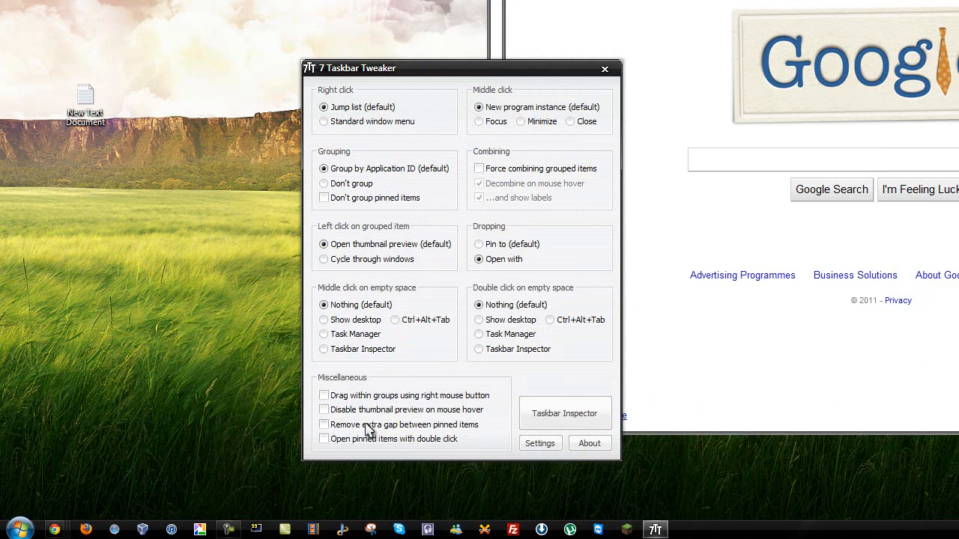
pyautogui.moveTo(465, 434)
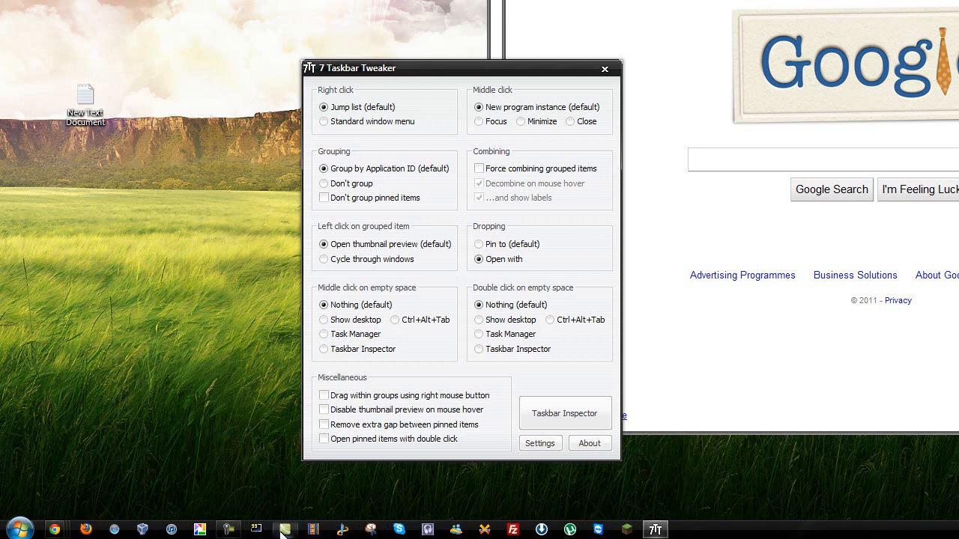
pyautogui.moveTo(370, 532)
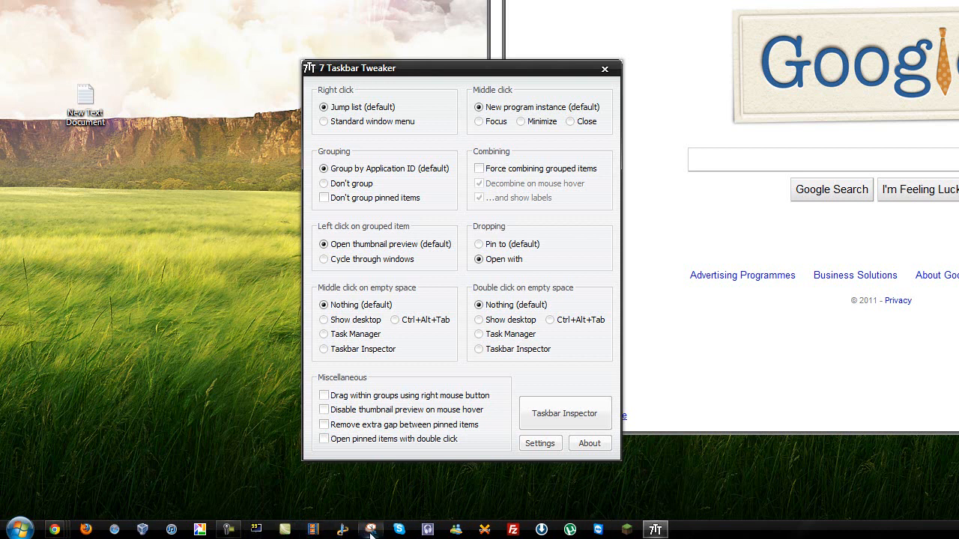
pyautogui.click(323, 425)
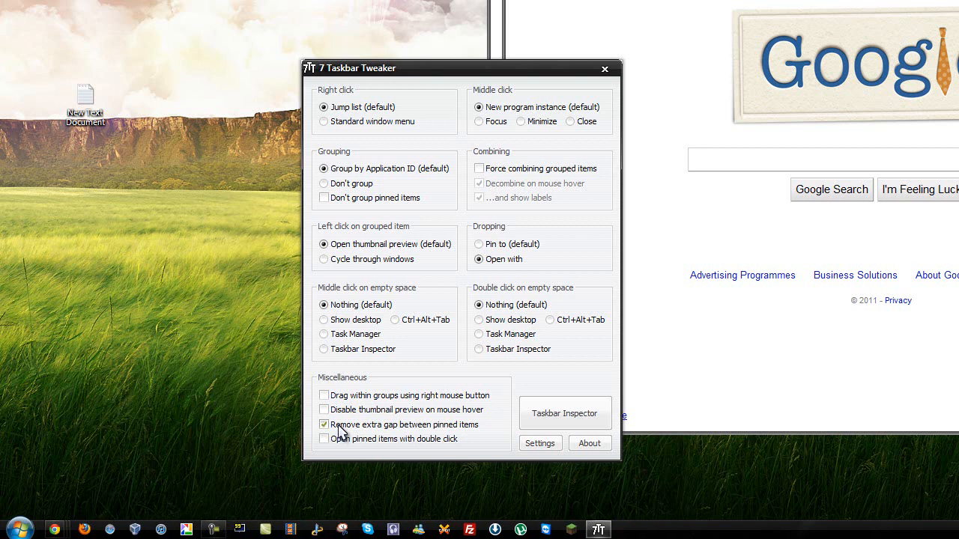
pyautogui.click(323, 424)
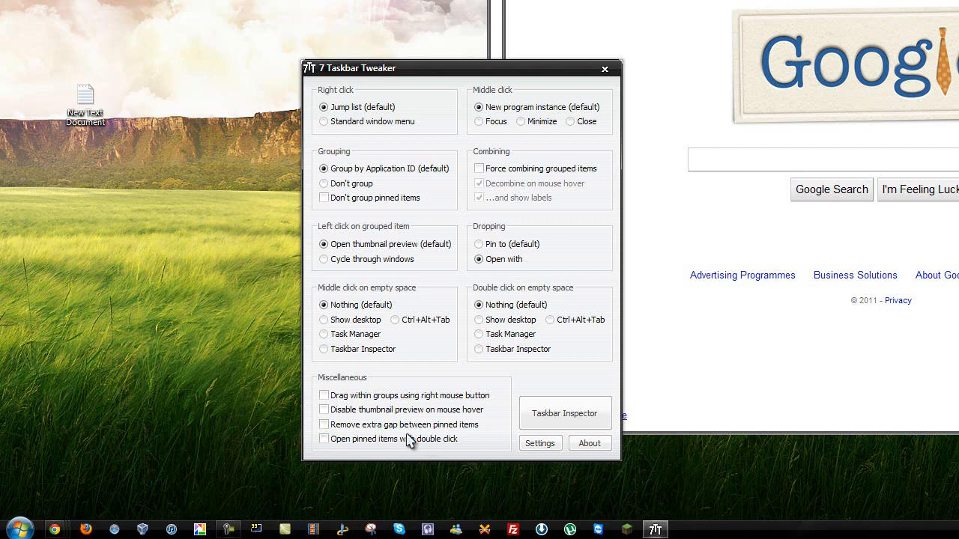
pyautogui.moveTo(495, 421)
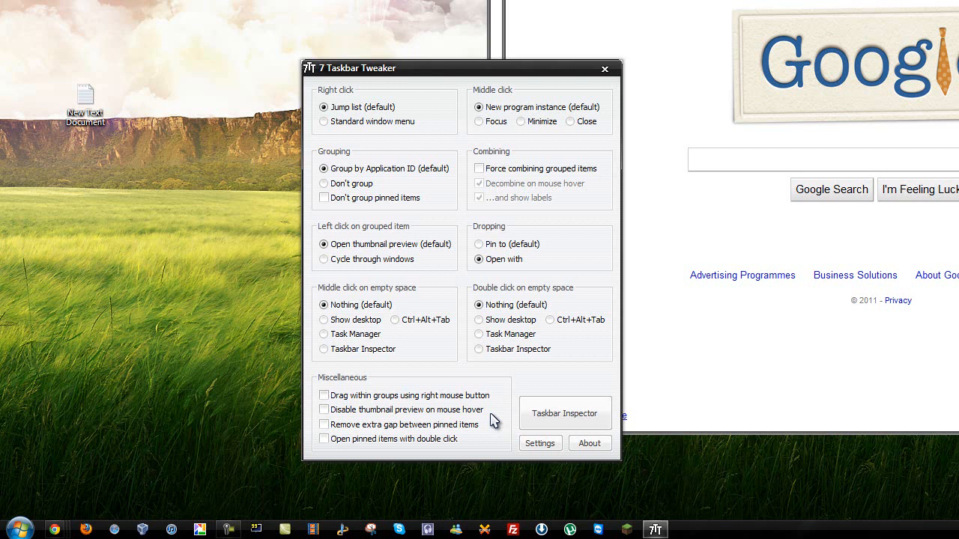
pyautogui.click(539, 443)
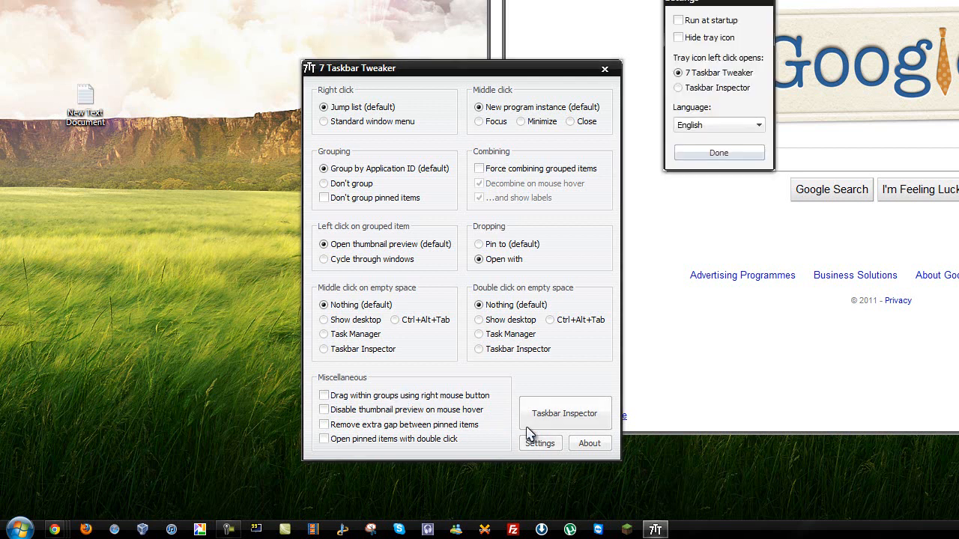
pyautogui.click(540, 444)
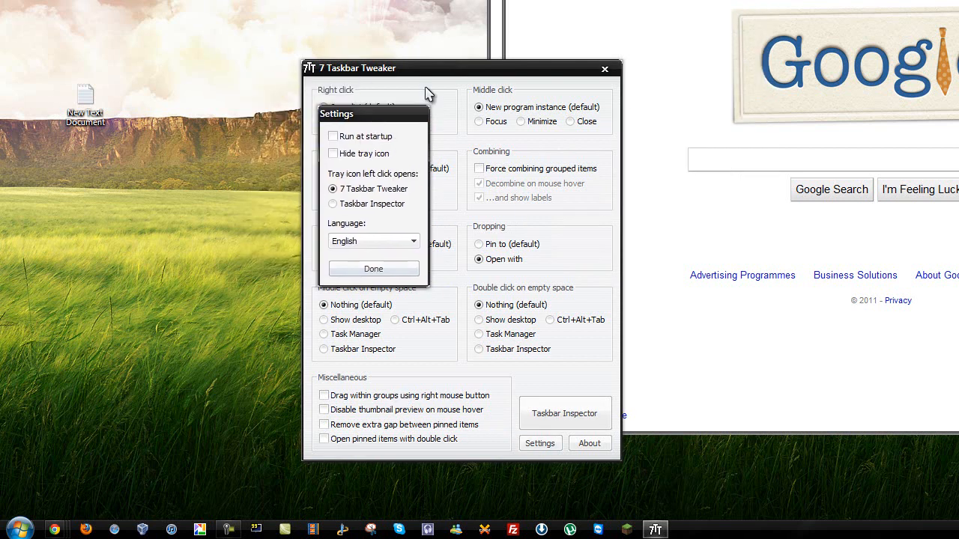
pyautogui.moveTo(372, 137)
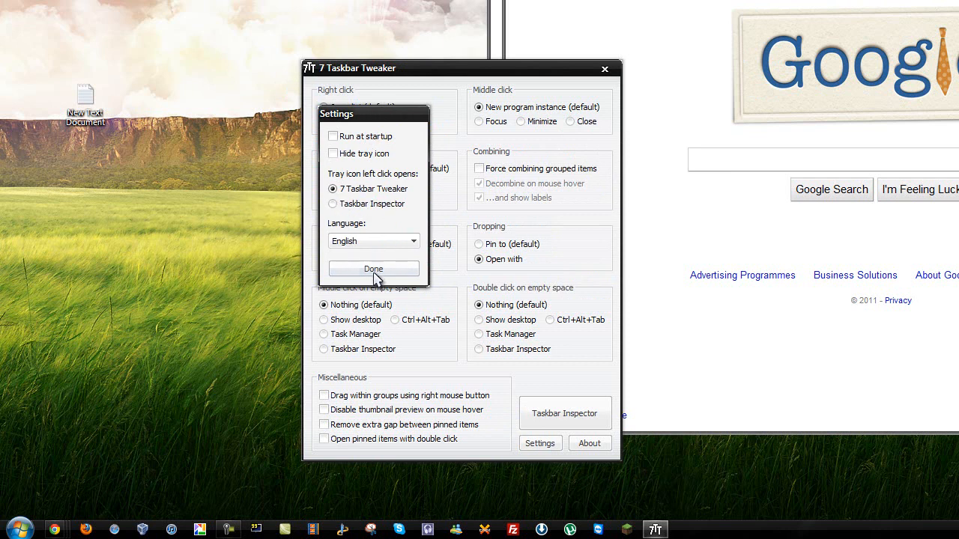
pyautogui.click(373, 270)
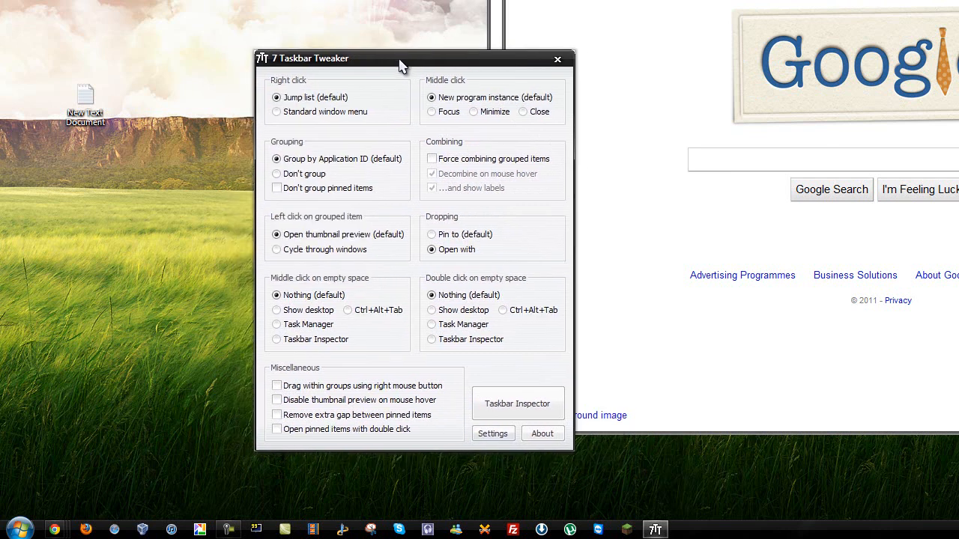
pyautogui.moveTo(399, 63); pyautogui.dragTo(405, 66)
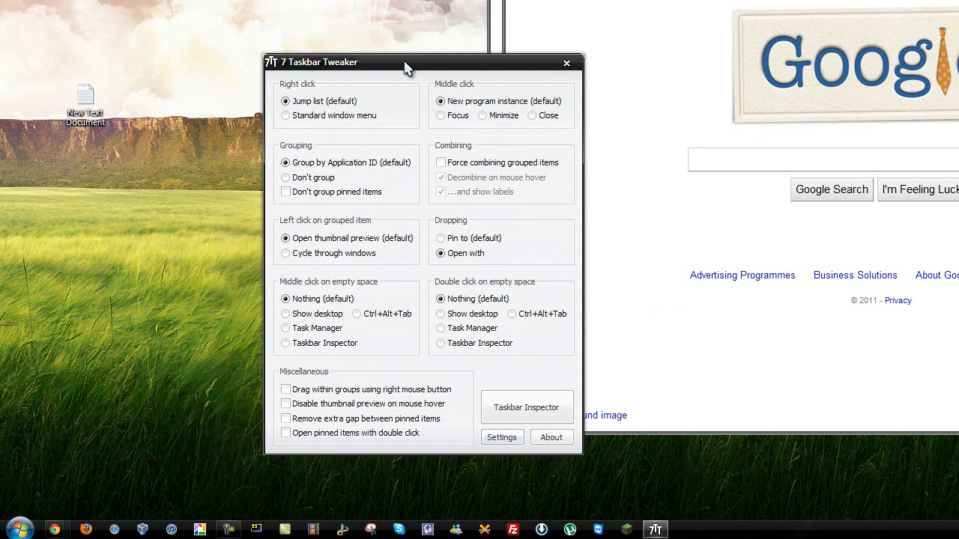